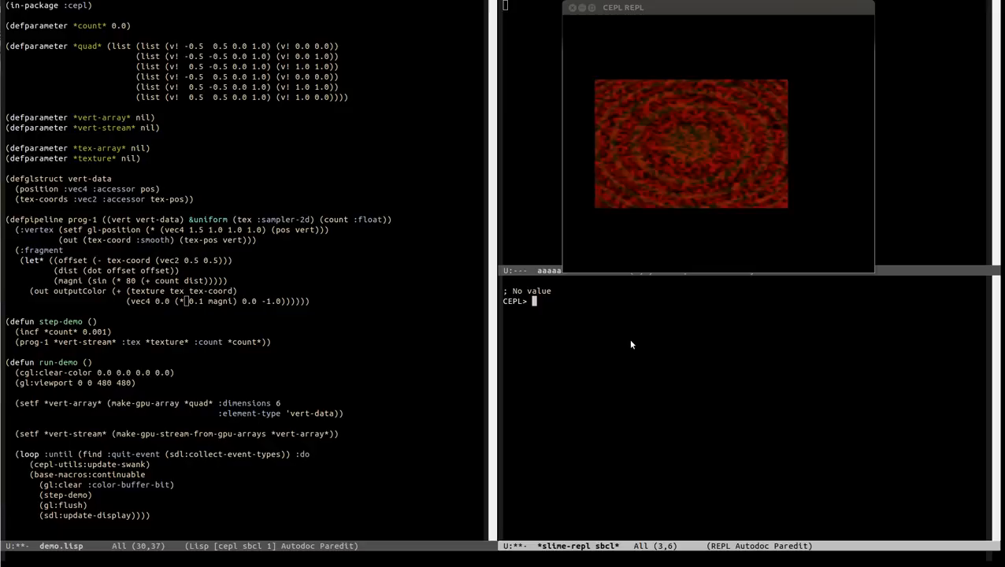
type("cepl-dirt:load-image)")
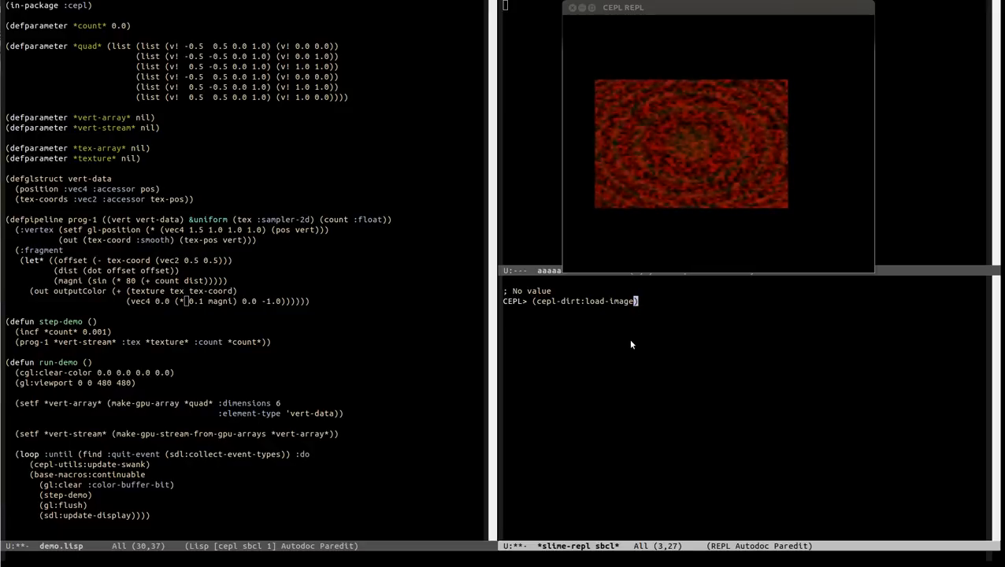
type("-to-texture")
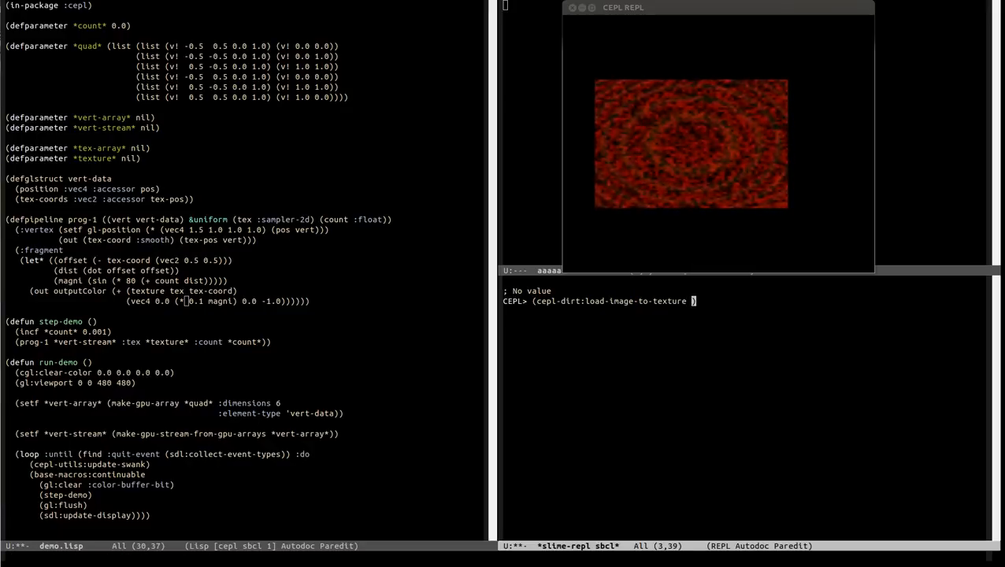
type("\"/home/baggers/")
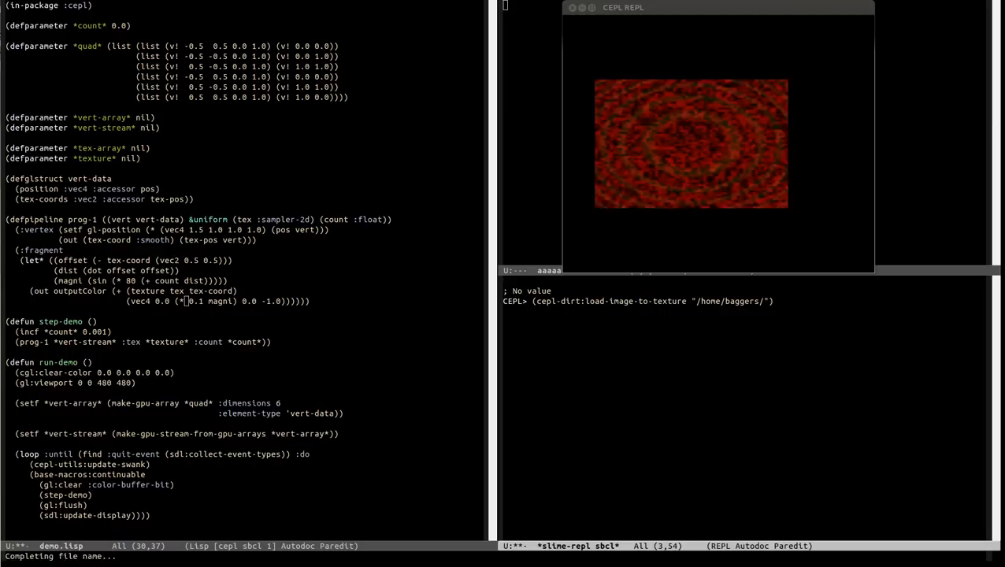
type("Pictures/grass.png")
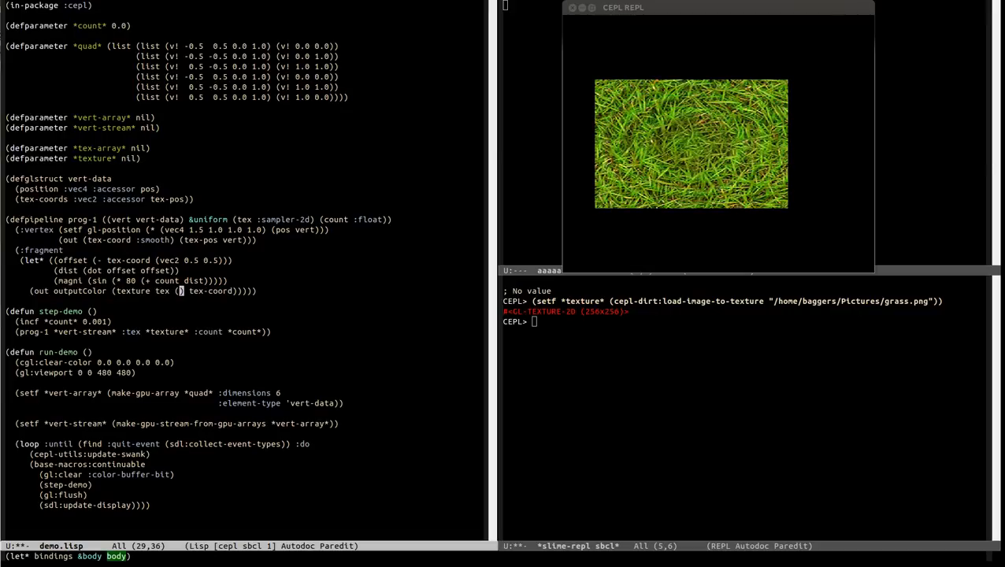
type("(+")
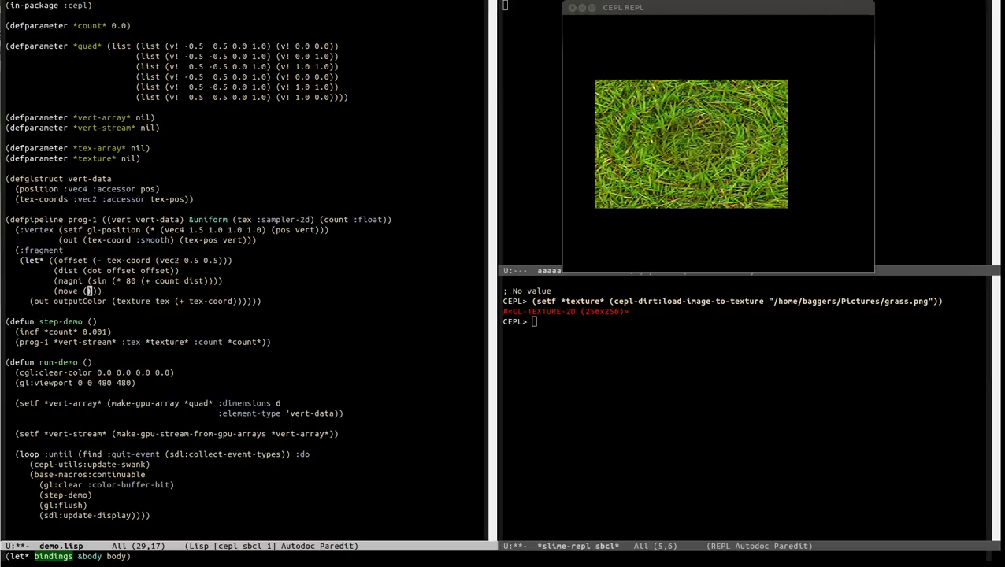
type("norm")
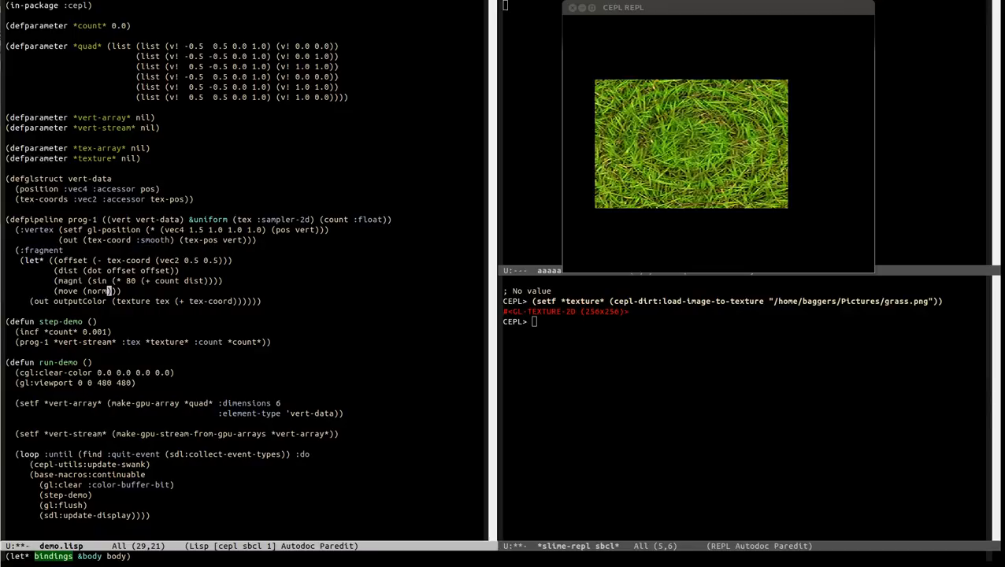